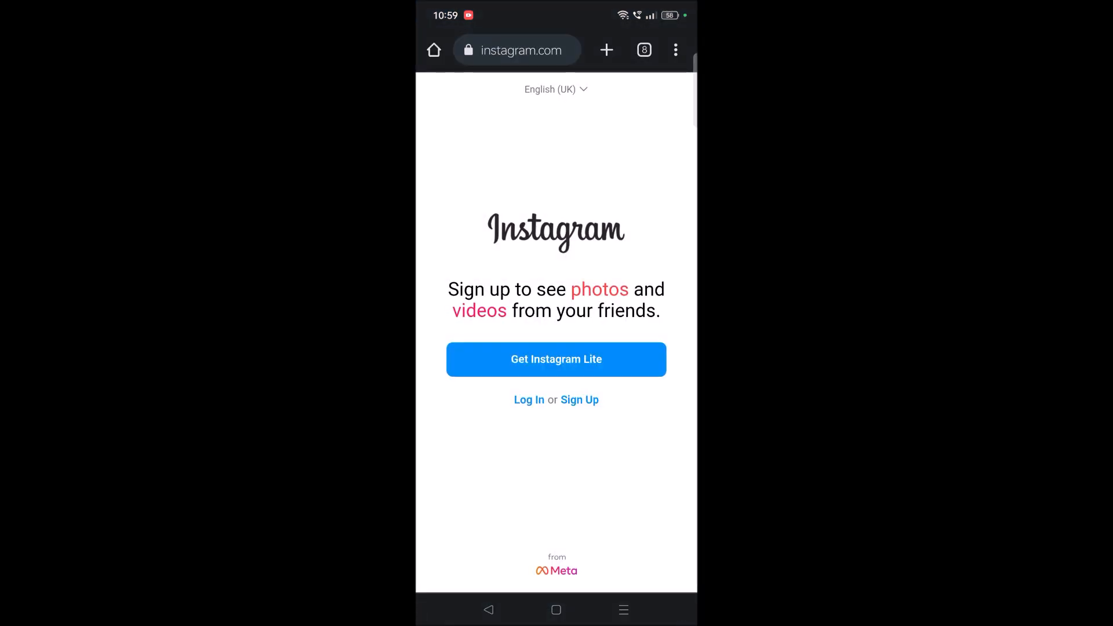
- Reload instagram.com in Chrome and go from the landing page to the Log In form
type("g")
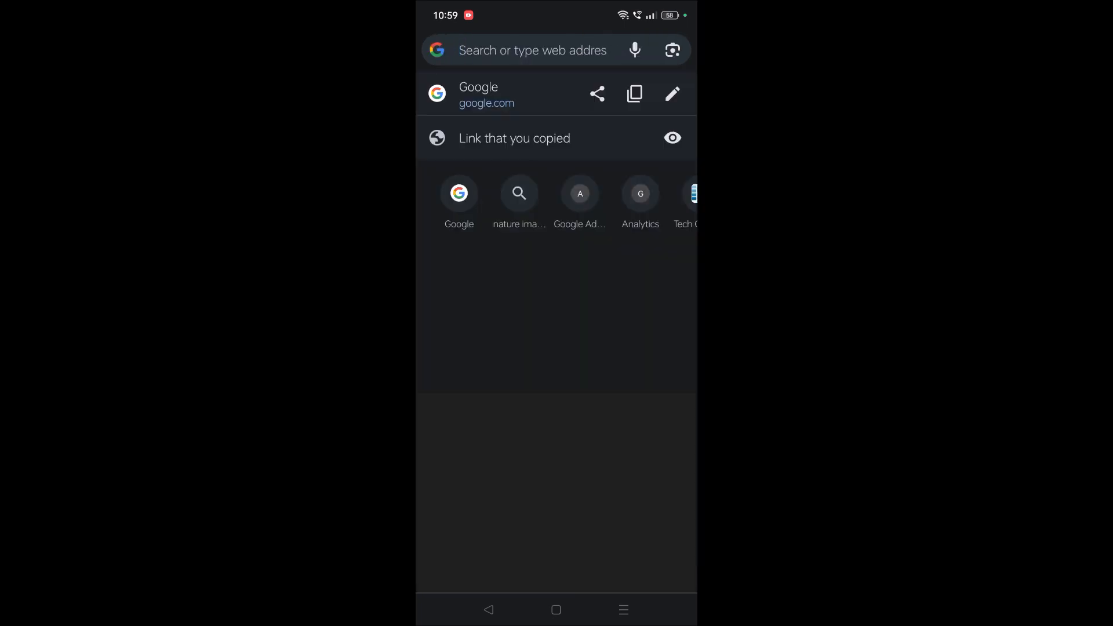
type("instagram.com")
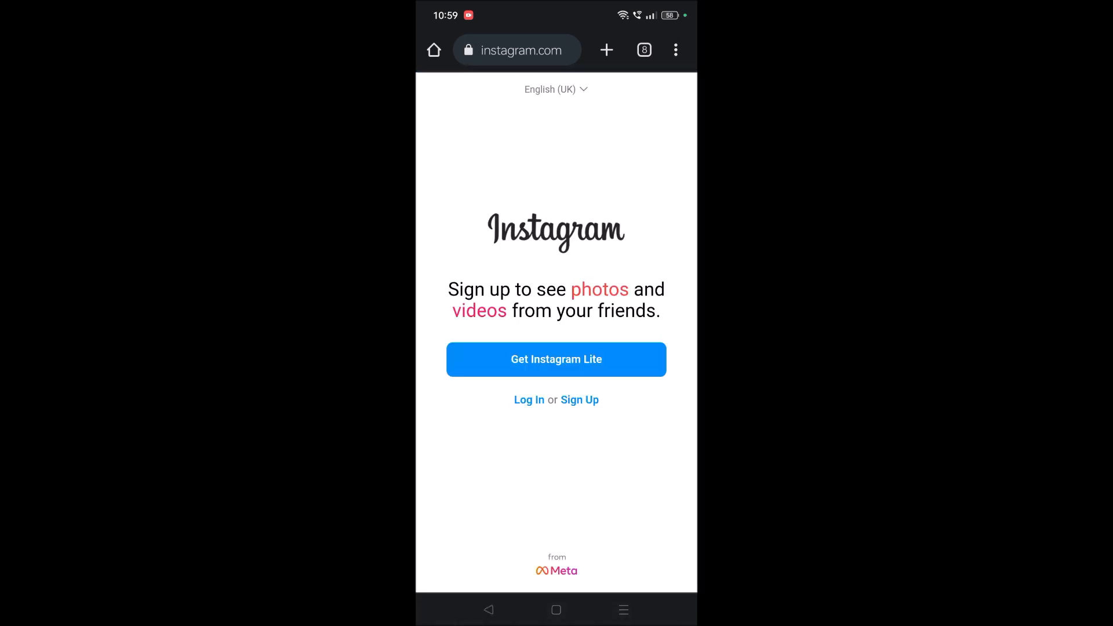
left_click(528, 400)
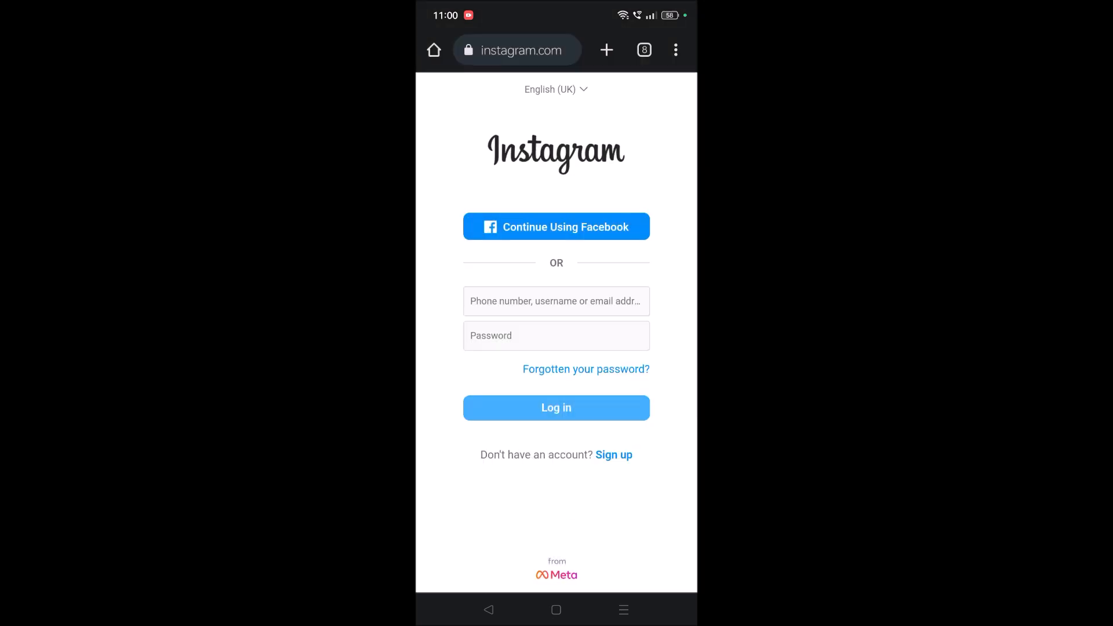
- Autofill the saved 'techa' username, then bring up the saved-password sheet for the Password field
left_click(555, 302)
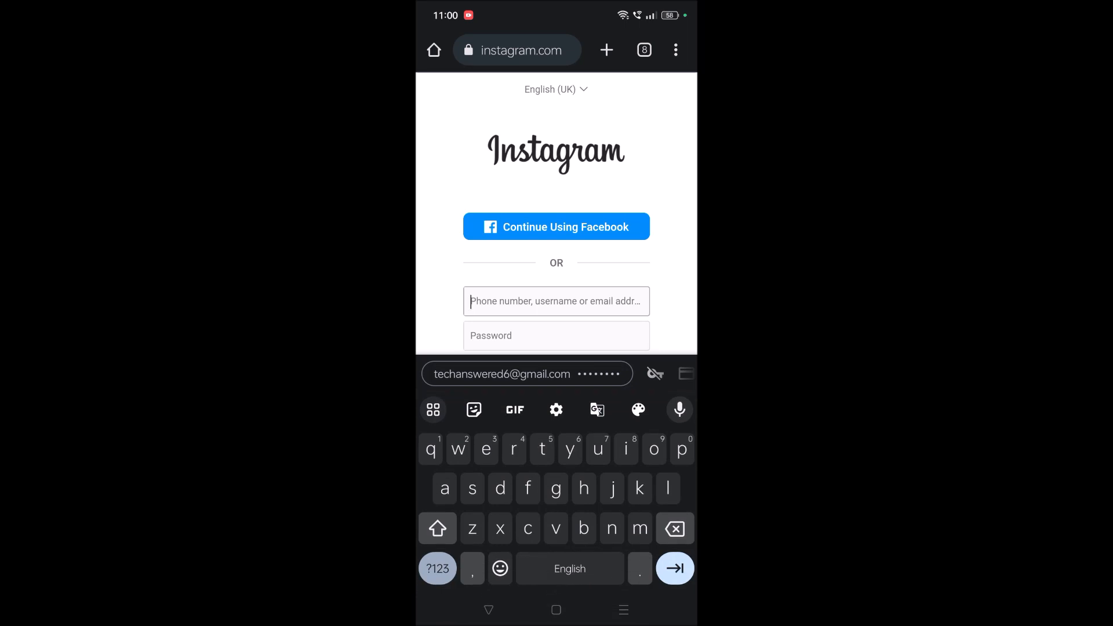
type("techa")
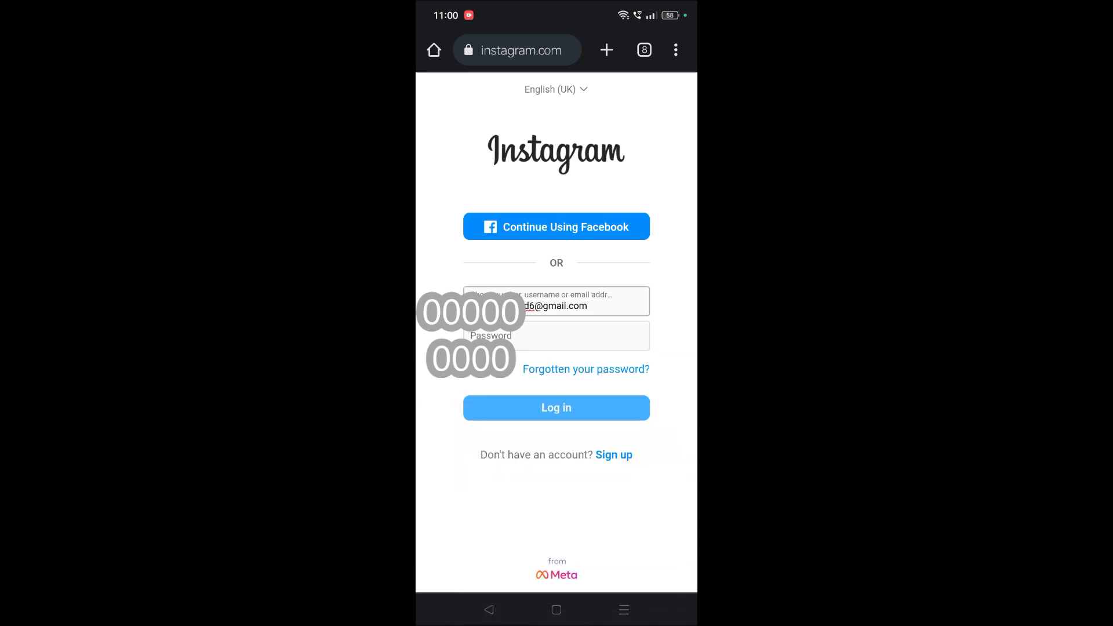
left_click(555, 335)
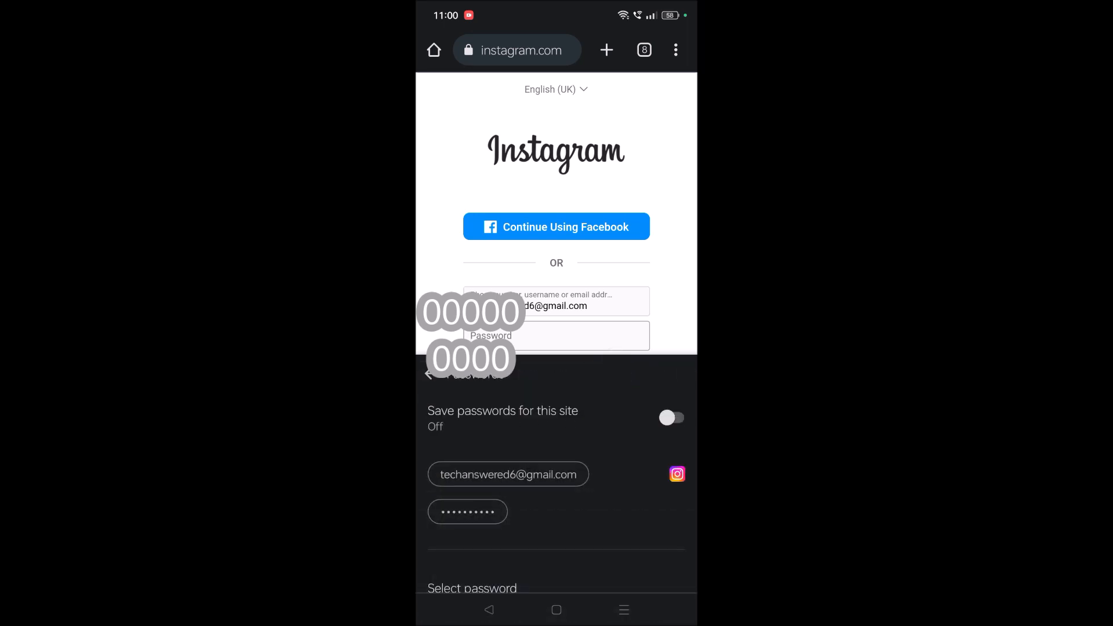
- Go to Manage passwords and browse the saved sites list, including instagram.com
left_click(671, 417)
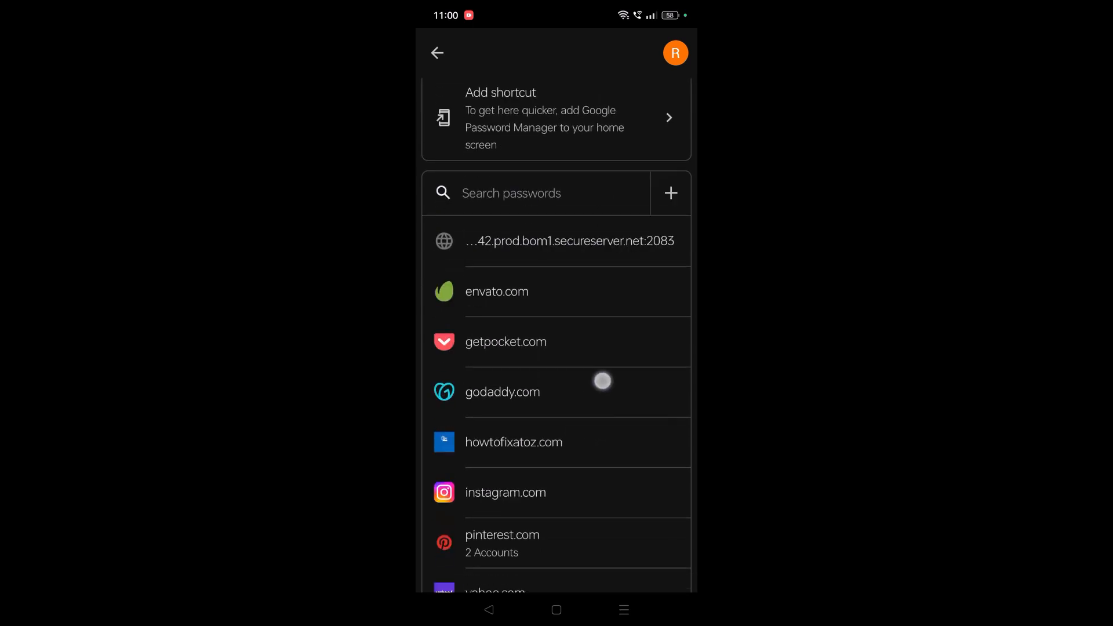
scroll("down", 3)
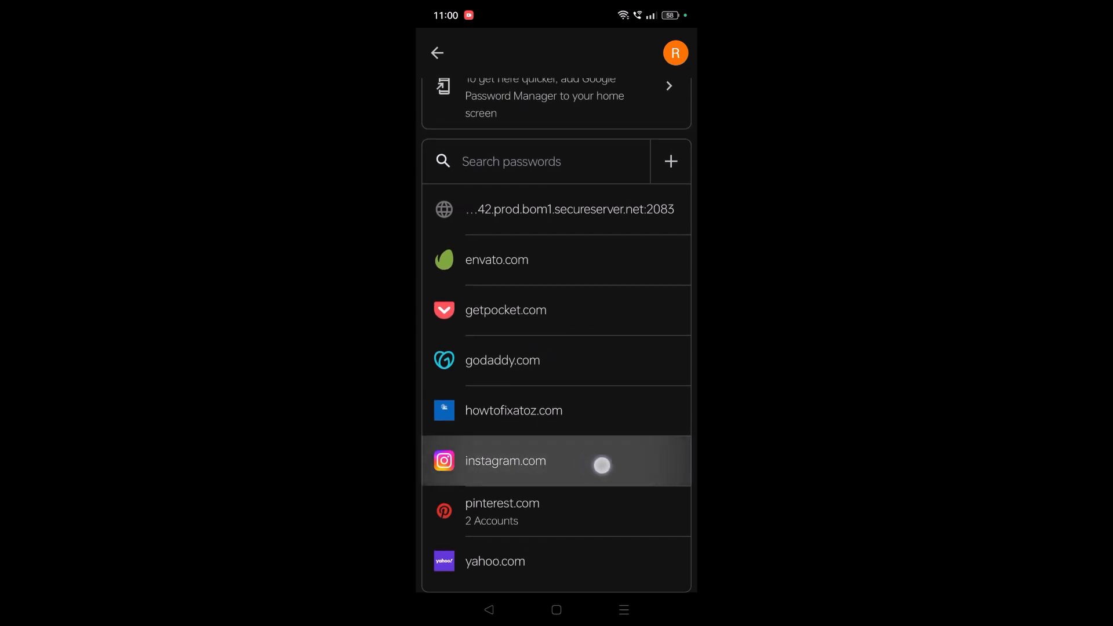
scroll("down", 3)
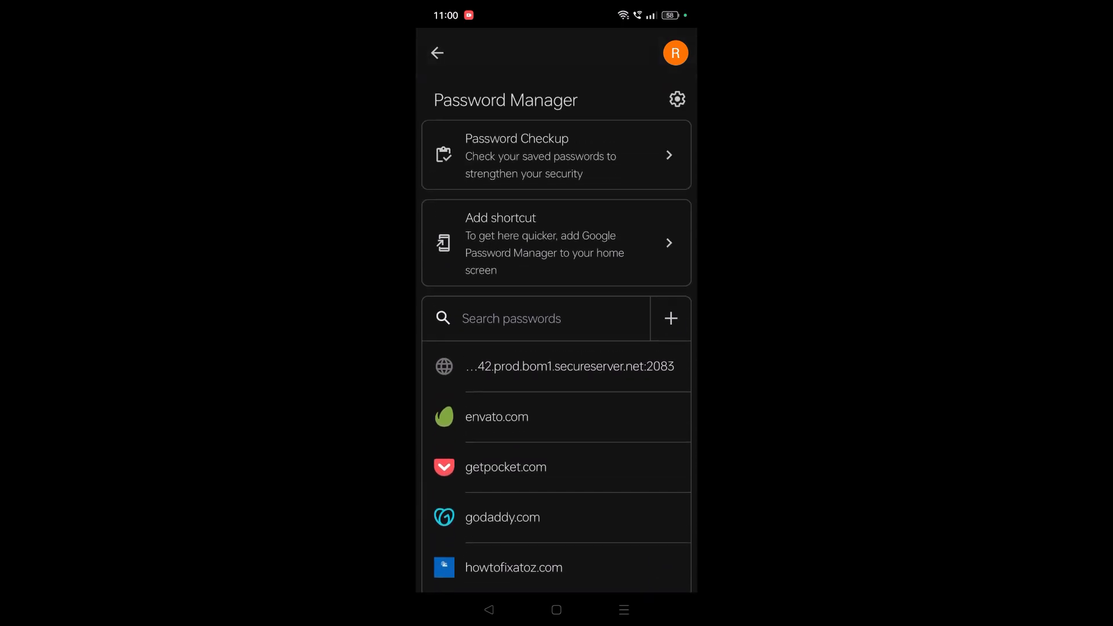
- Start an Add password entry, then close it to return to the Instagram login page
left_click(670, 318)
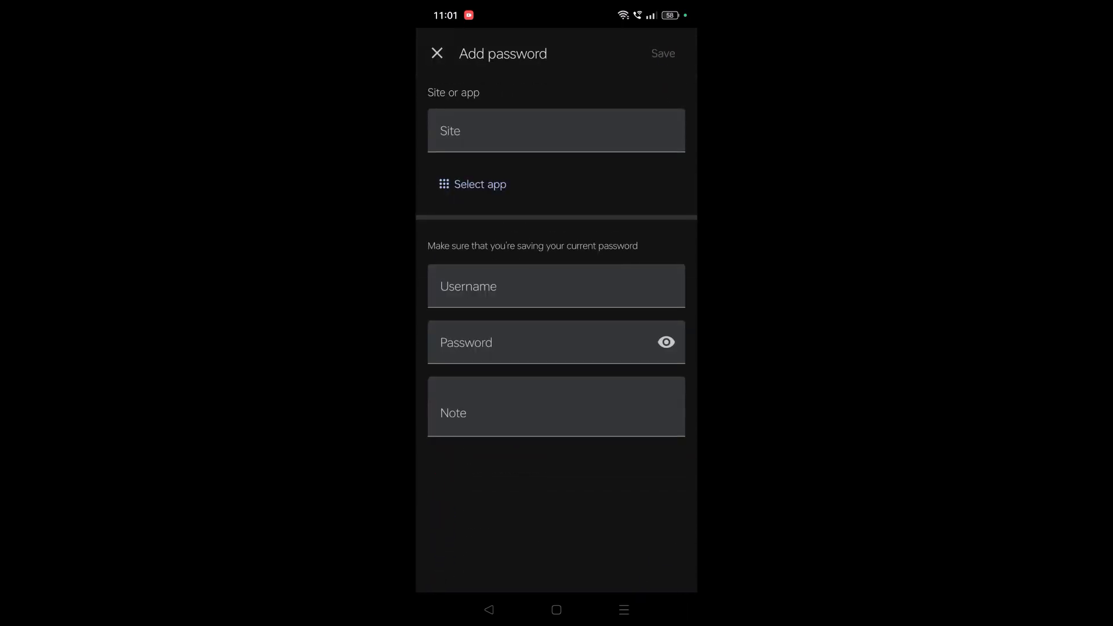
left_click(437, 54)
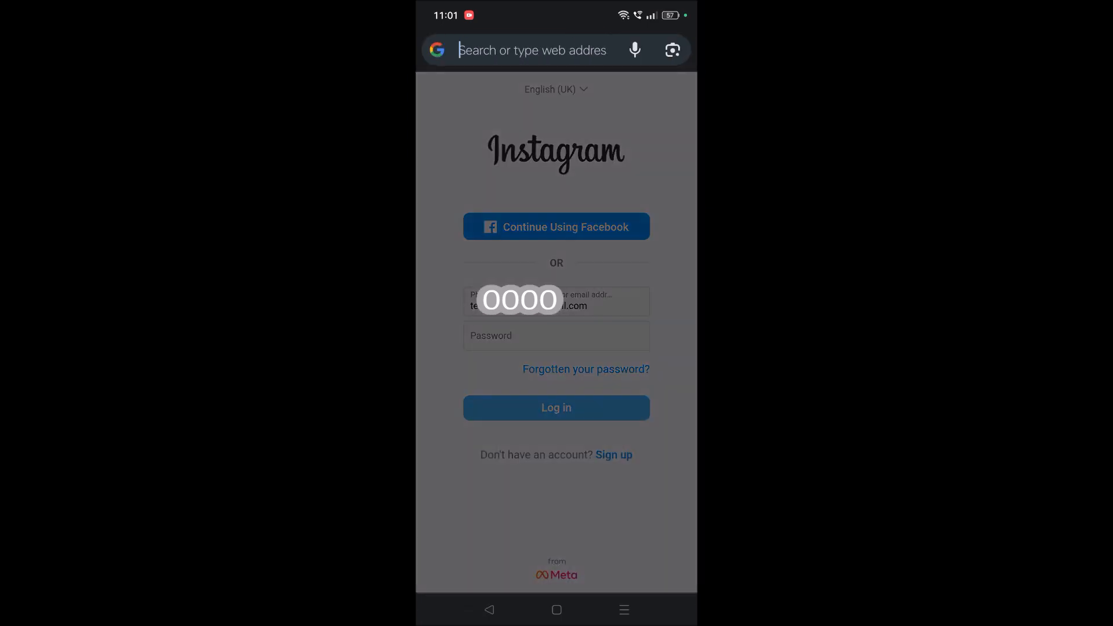
- From the Password field's suggestions, reach the empty Add password form via Manage passwords
left_click(531, 50)
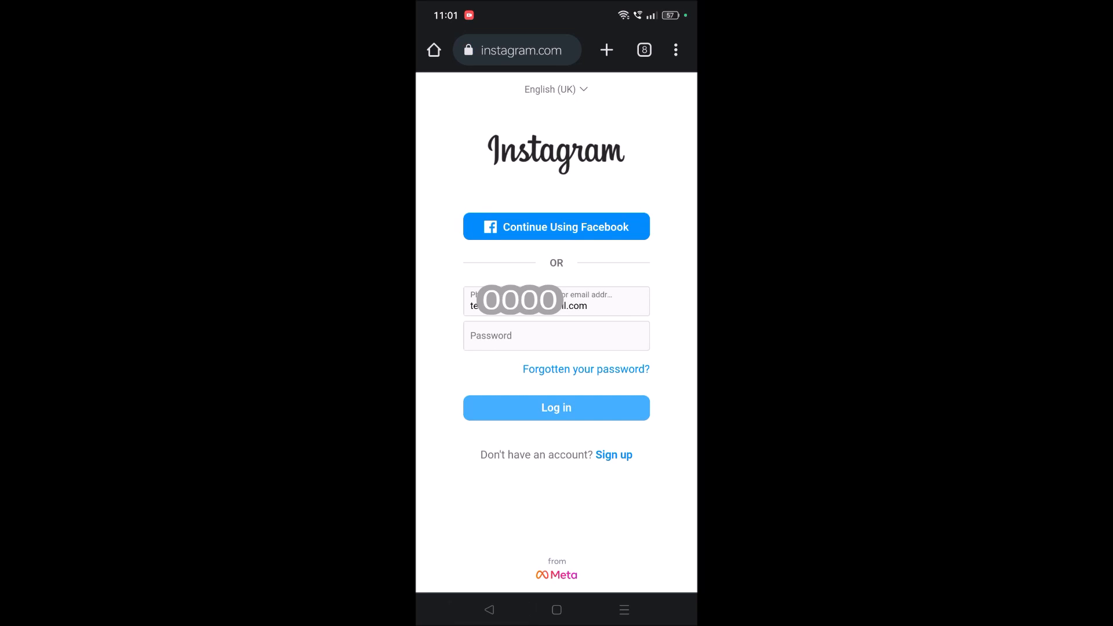
left_click(556, 335)
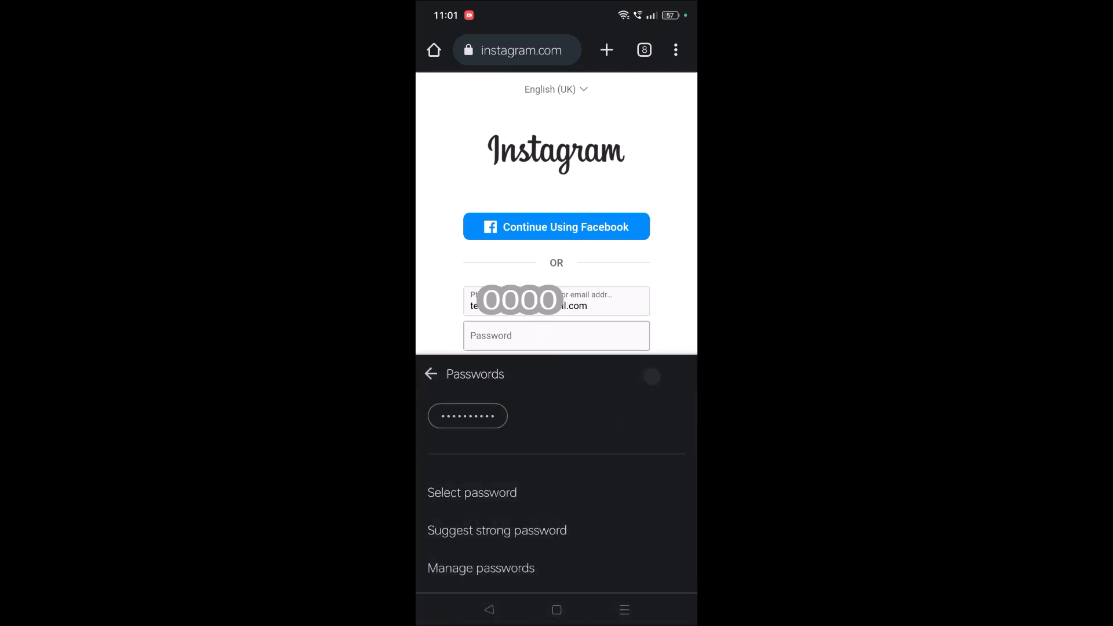
left_click(480, 568)
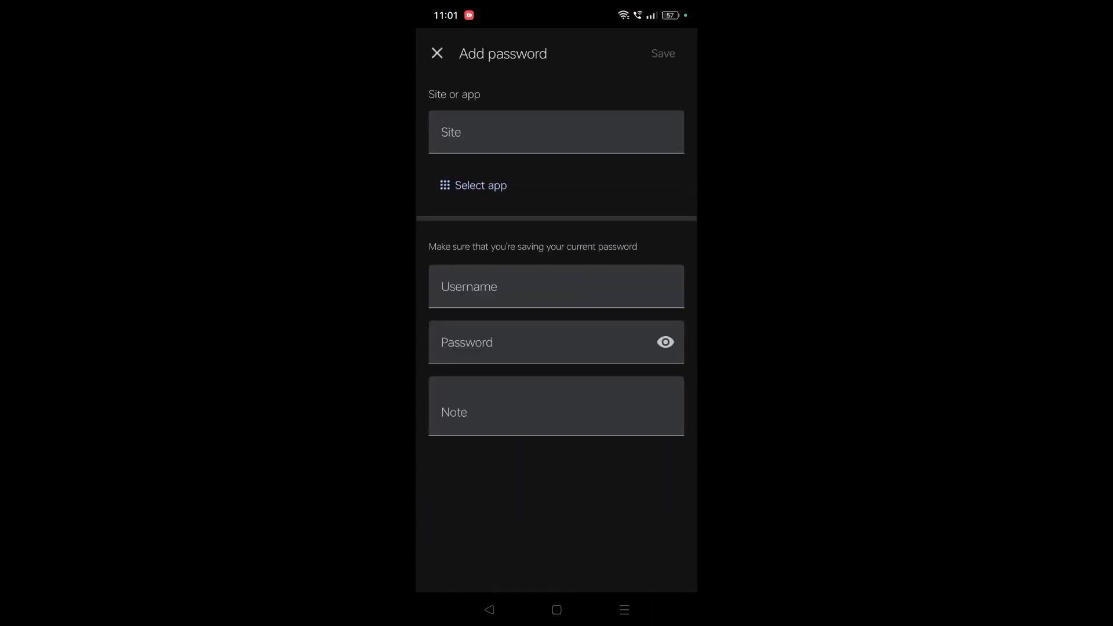
left_click(557, 132)
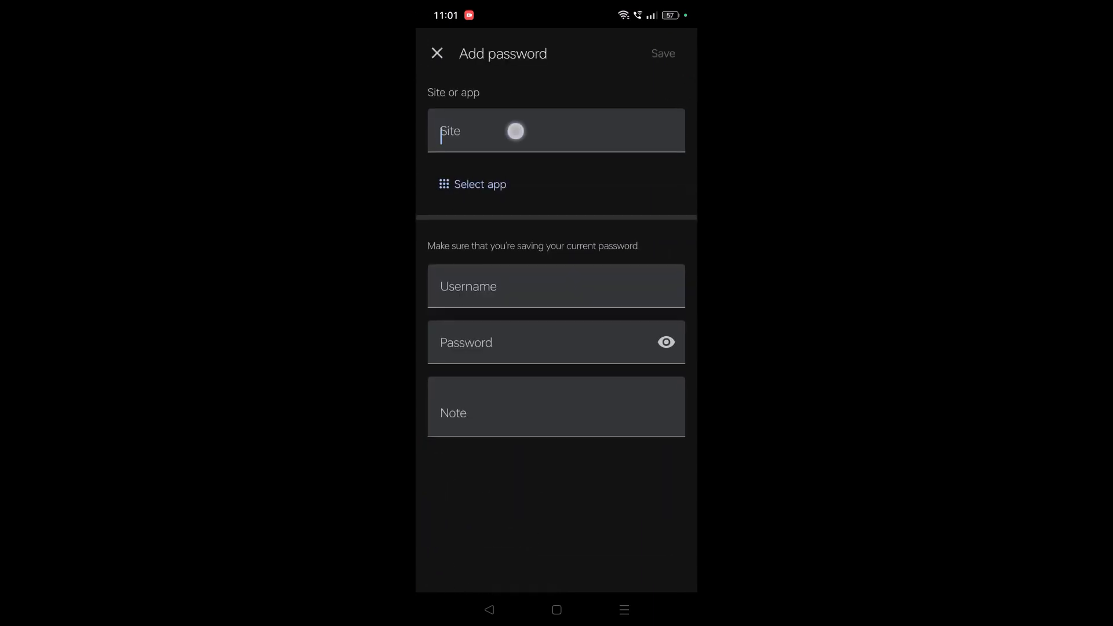
type("https://www.instagram.com/")
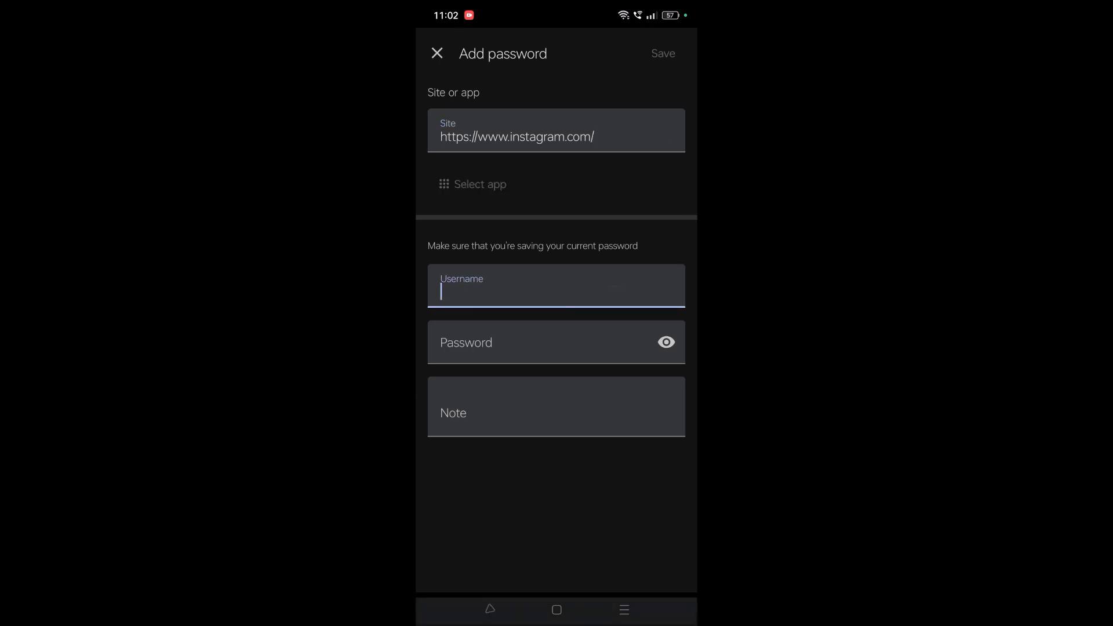
left_click(556, 286)
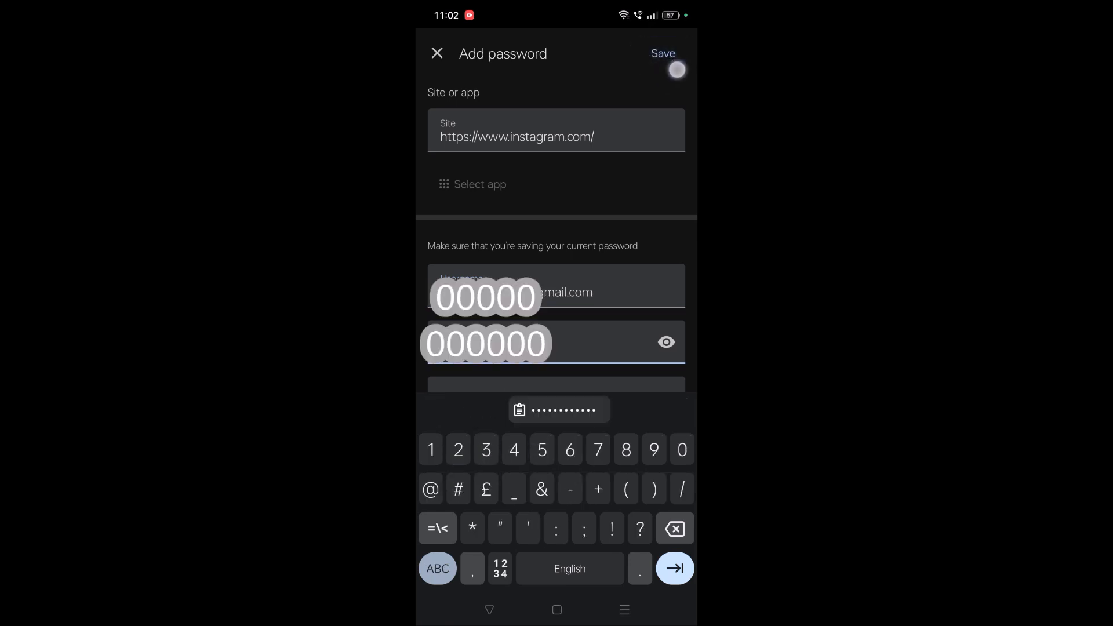
left_click(662, 53)
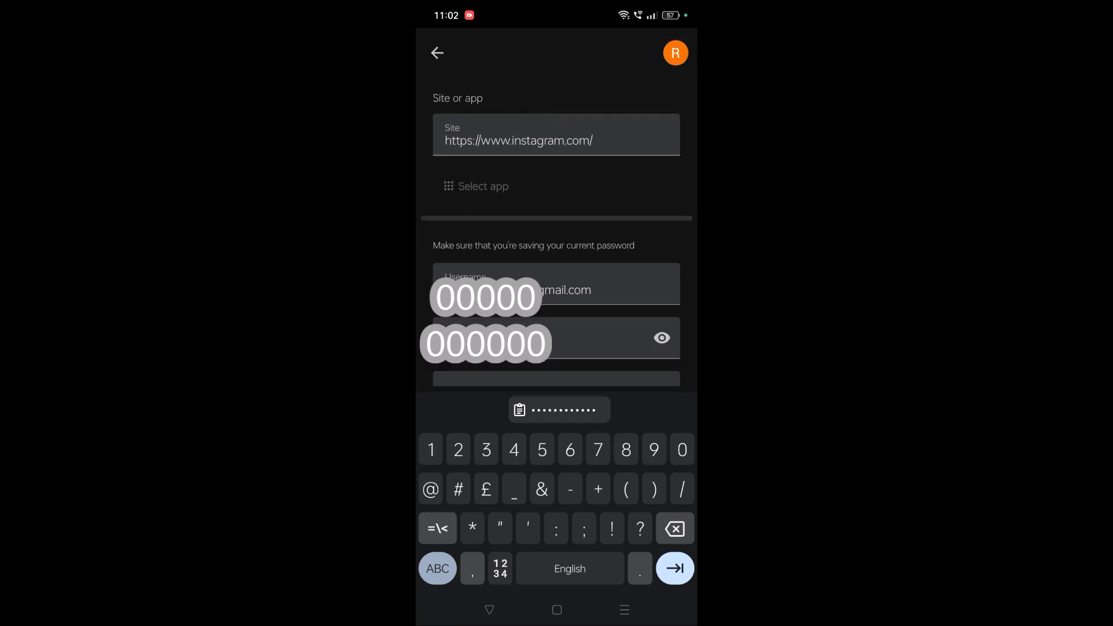
- Return through the saved-passwords list back to the Instagram login page
left_click(437, 52)
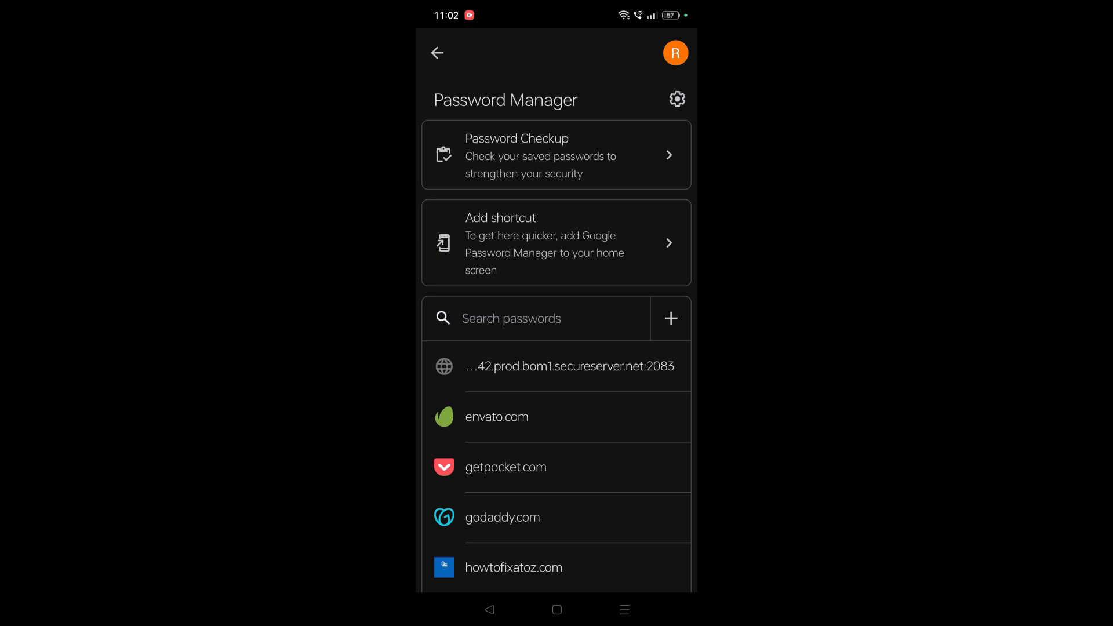
scroll("down", 3)
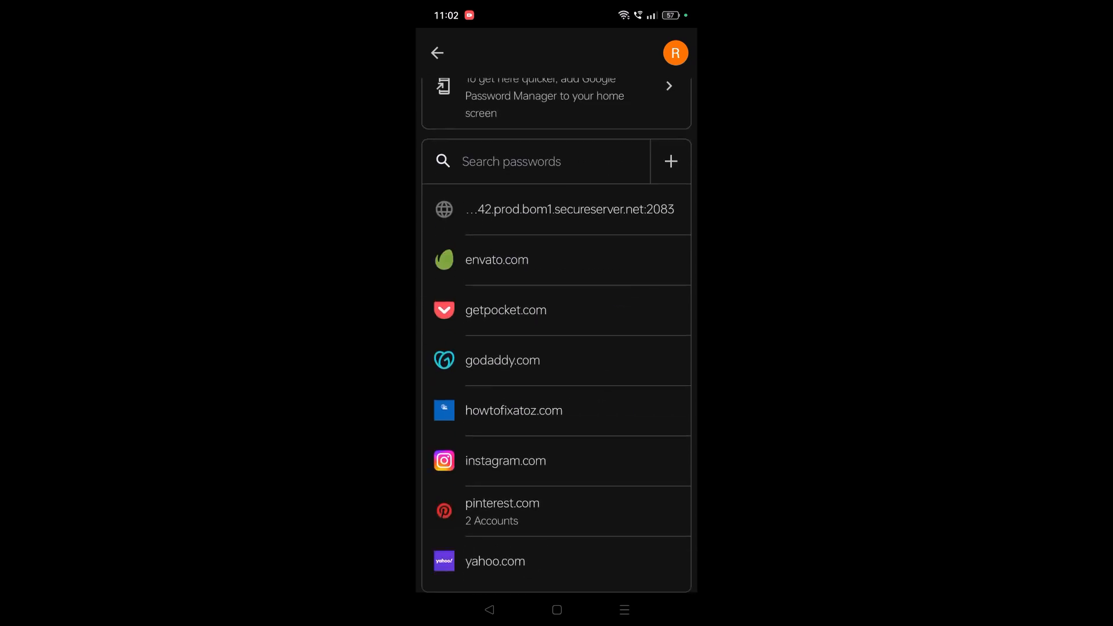
scroll("down", 3)
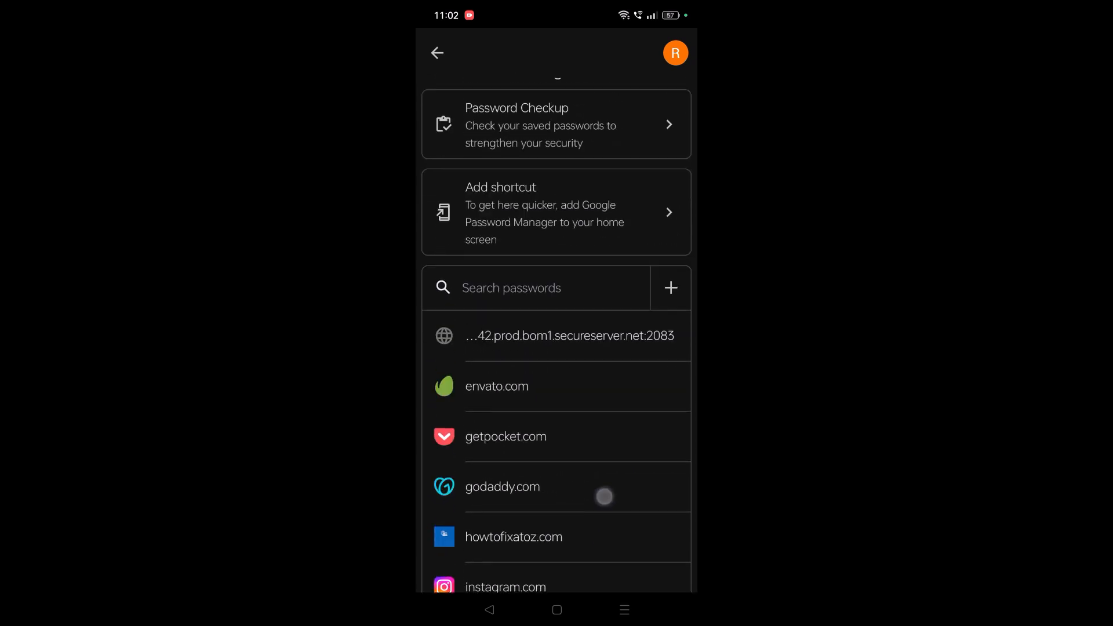
left_click(505, 587)
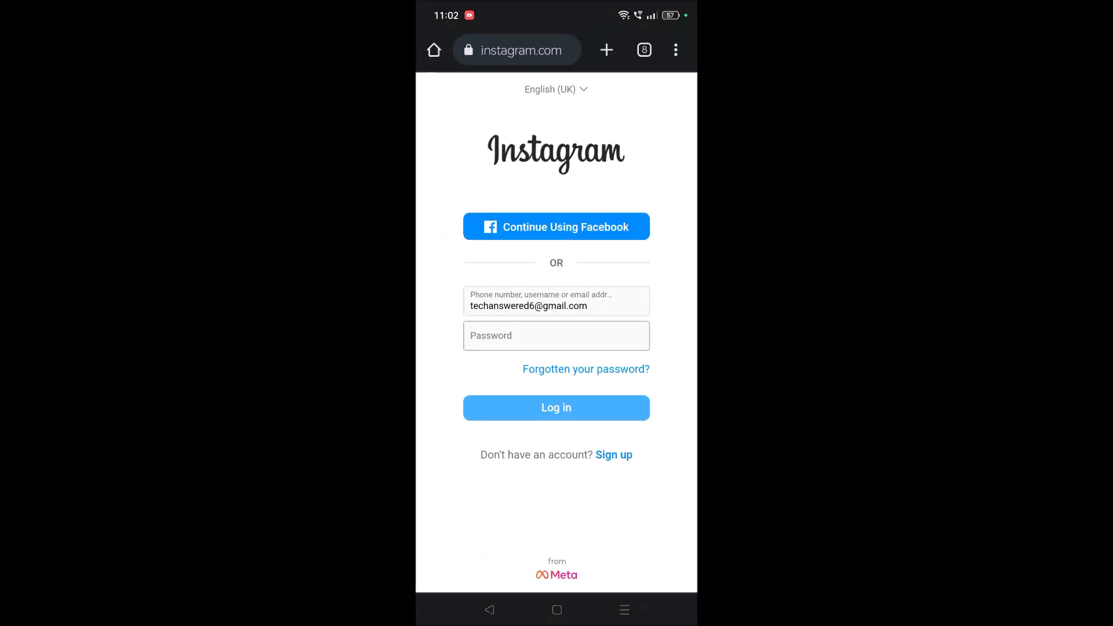
- Autofill the saved Instagram password and submit Log in with the filled credentials
left_click(556, 335)
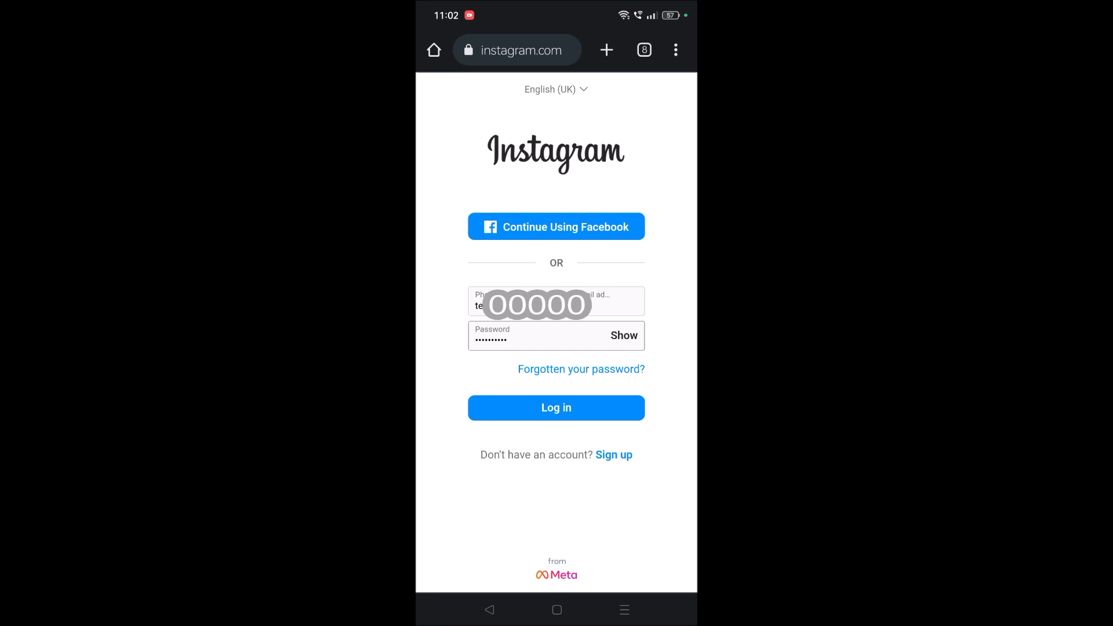
left_click(555, 407)
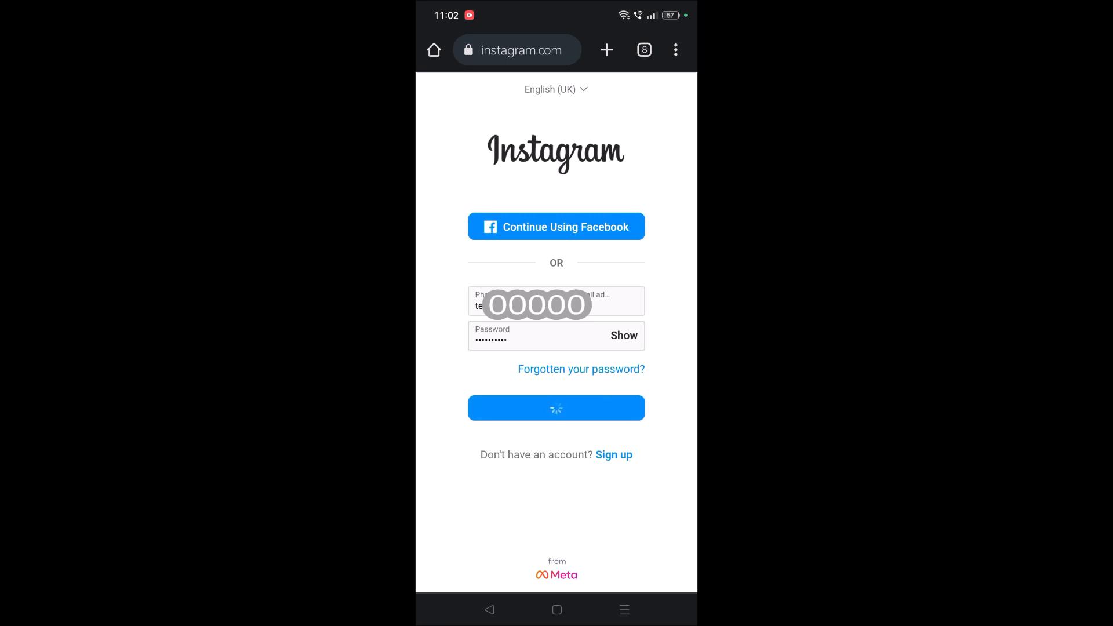
left_click(556, 407)
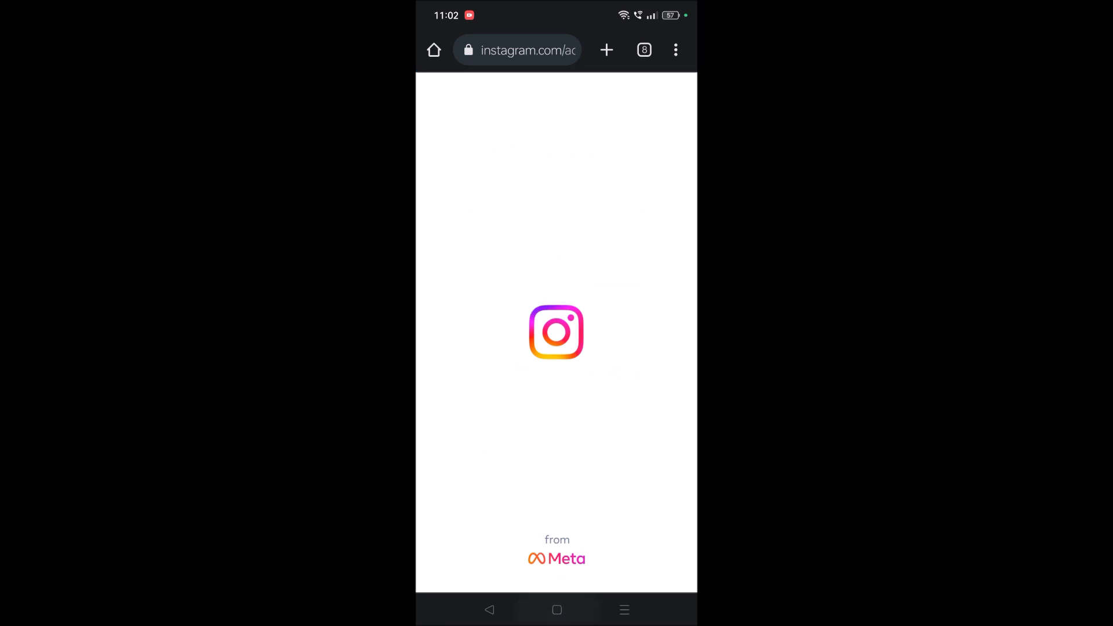